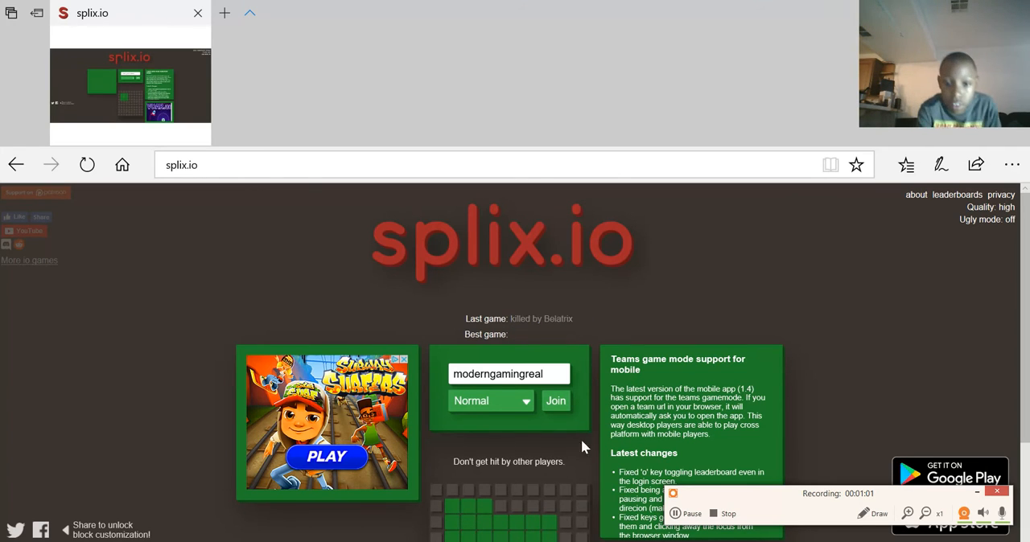
Join as moderngamingreal, capture 132 blocks, then rejoin for the next round
{"action": "left_click", "coordinate": [555, 401]}
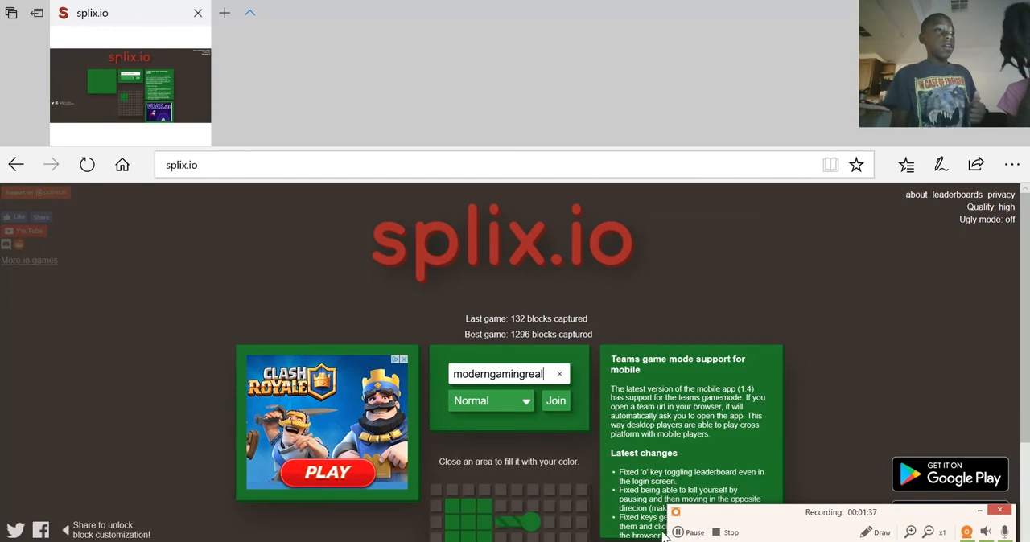
{"action": "left_click", "coordinate": [555, 400]}
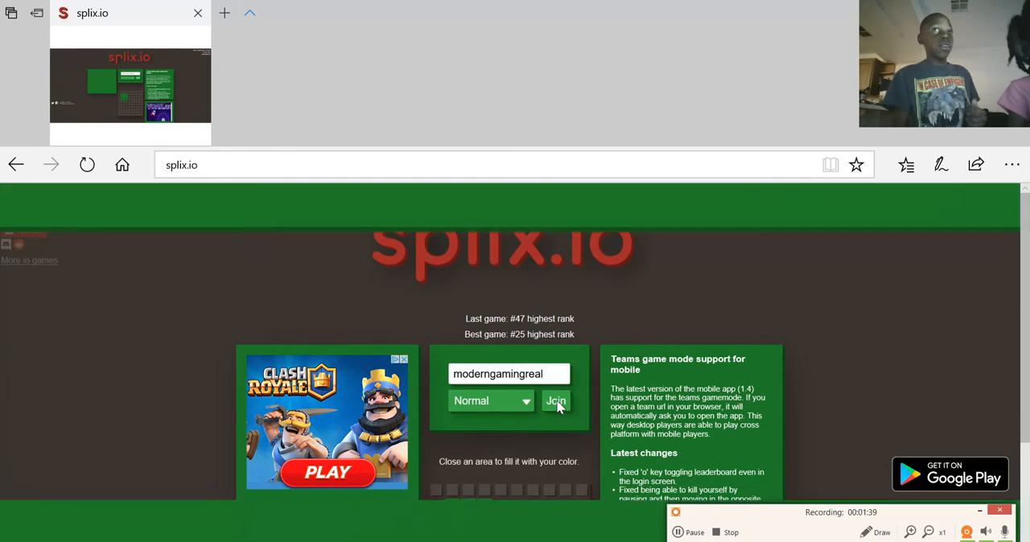
Join and capture territory for 57 seconds until the round ends
{"action": "left_click", "coordinate": [555, 400]}
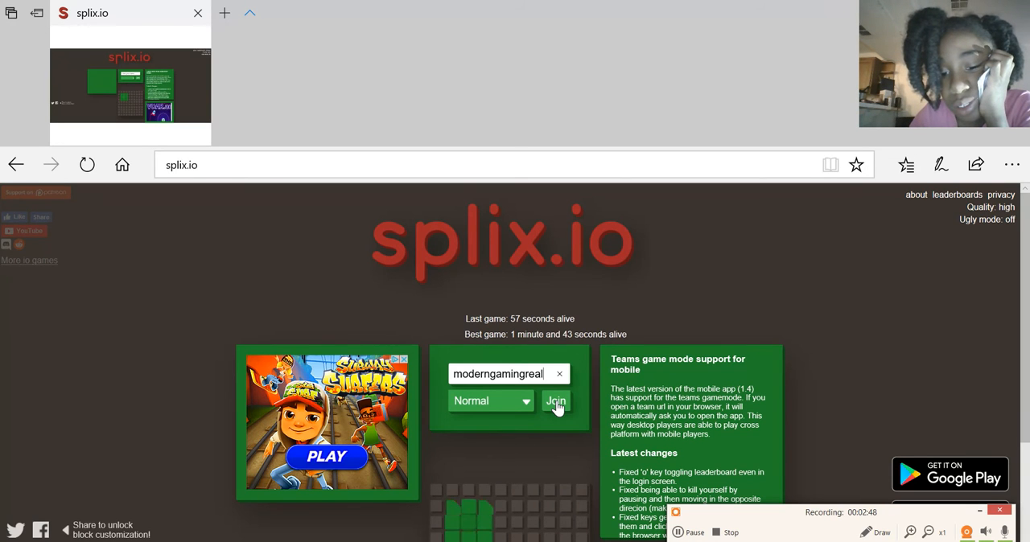
Rejoin repeatedly and play until another player kills the snake
{"action": "left_click", "coordinate": [555, 402]}
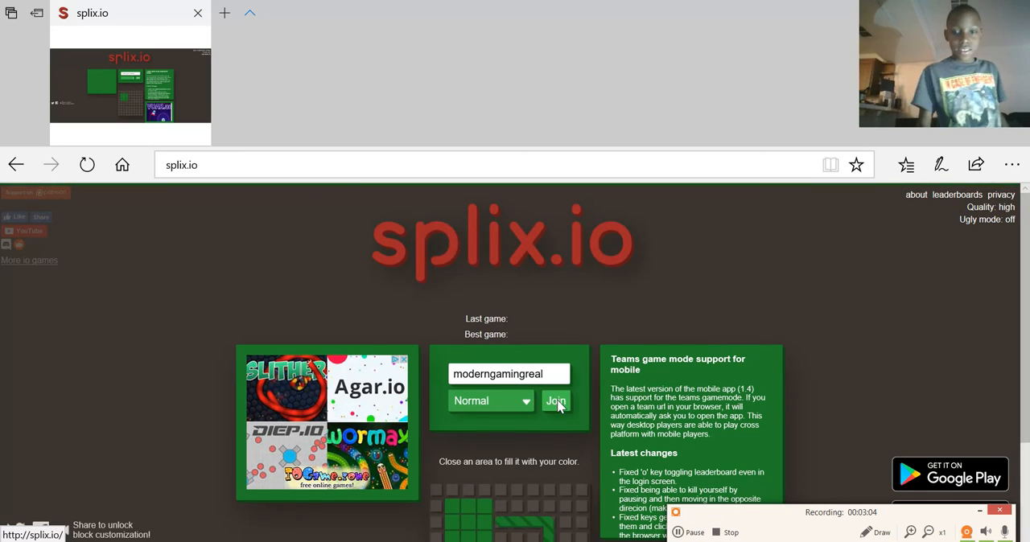
{"action": "left_click", "coordinate": [555, 400]}
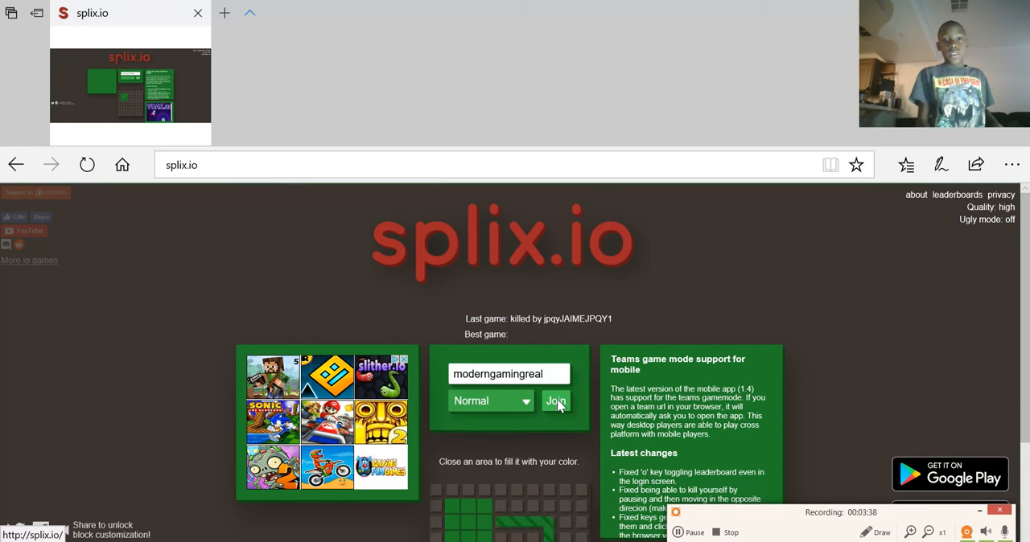
{"action": "left_click", "coordinate": [557, 400]}
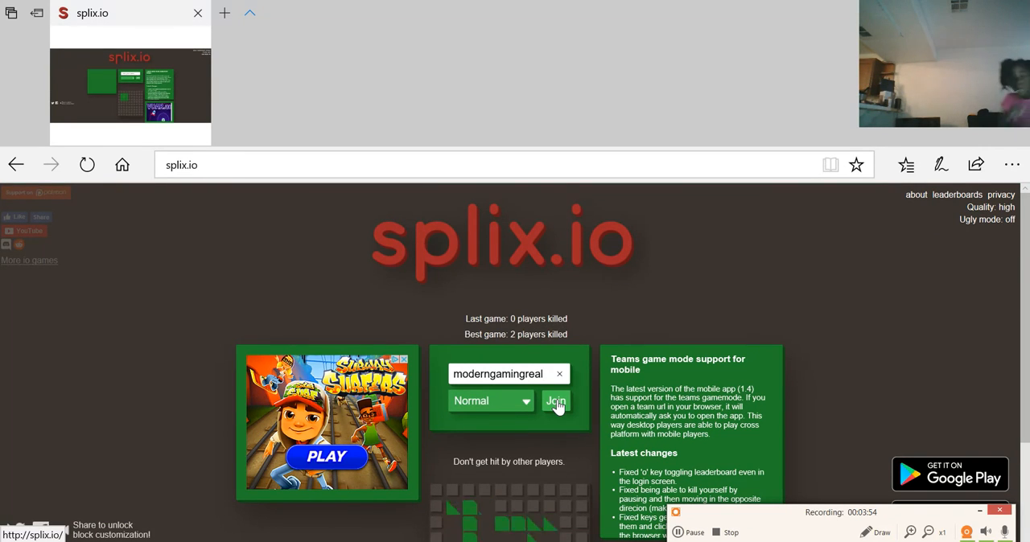
Join a fresh round, skip the ad, and place the orange starting territory
{"action": "left_click", "coordinate": [553, 400]}
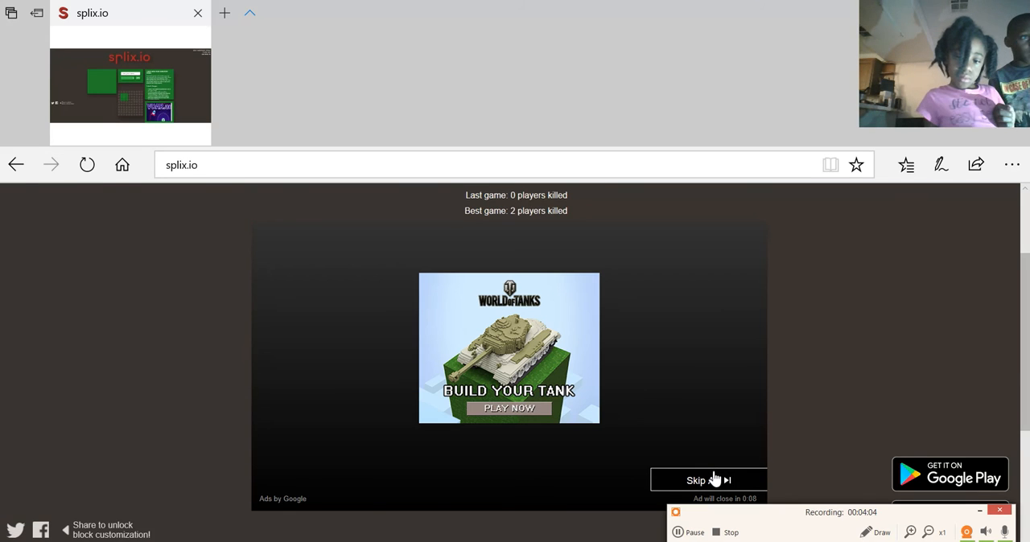
{"action": "left_click", "coordinate": [695, 480]}
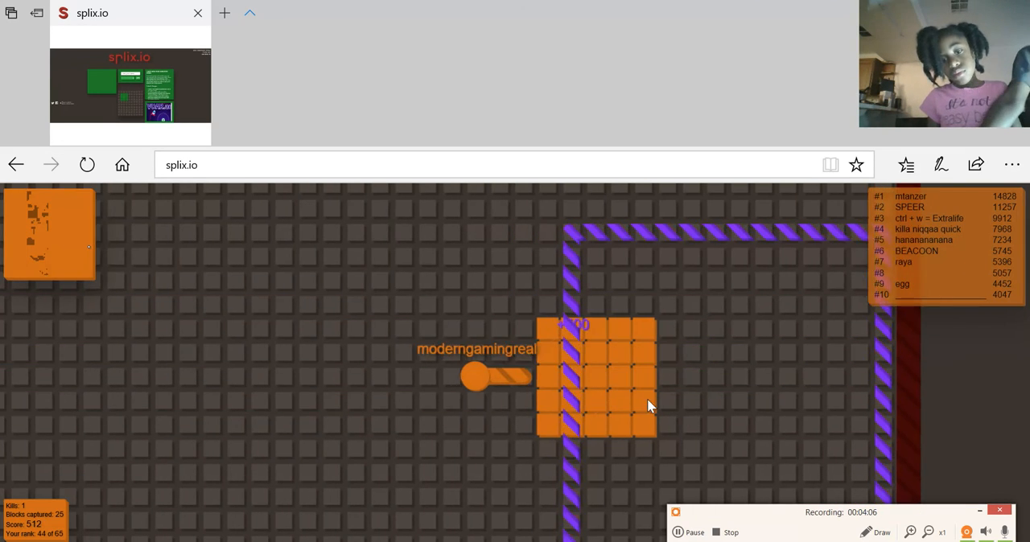